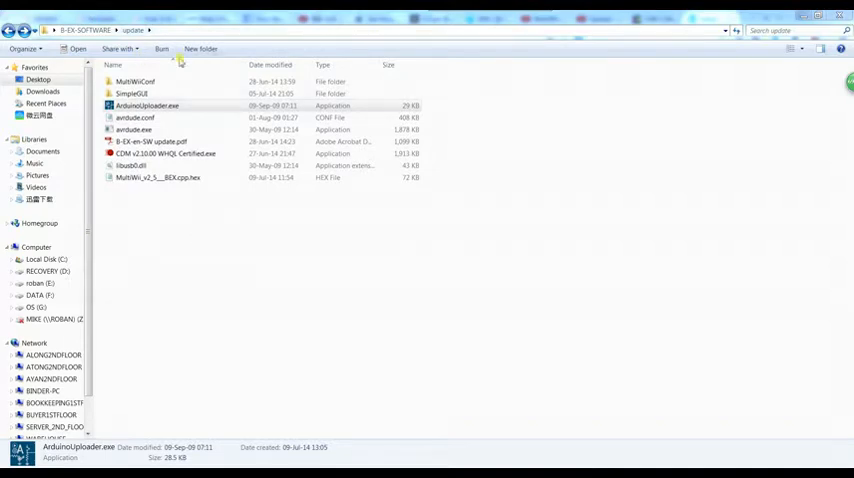
Launch ArduinoUploader.exe from the update folder in Windows Explorer
click(146, 104)
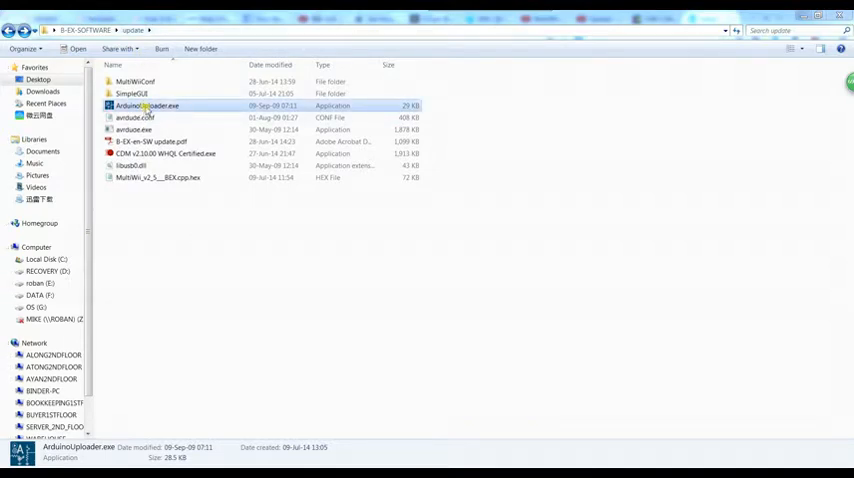
double_click(148, 104)
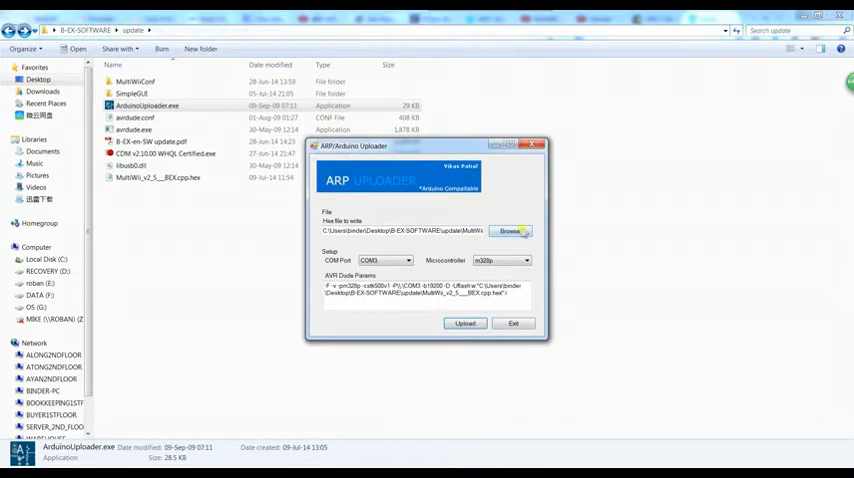
Choose the MultiWii .hex firmware file from the update folder as the file to upload
click(510, 232)
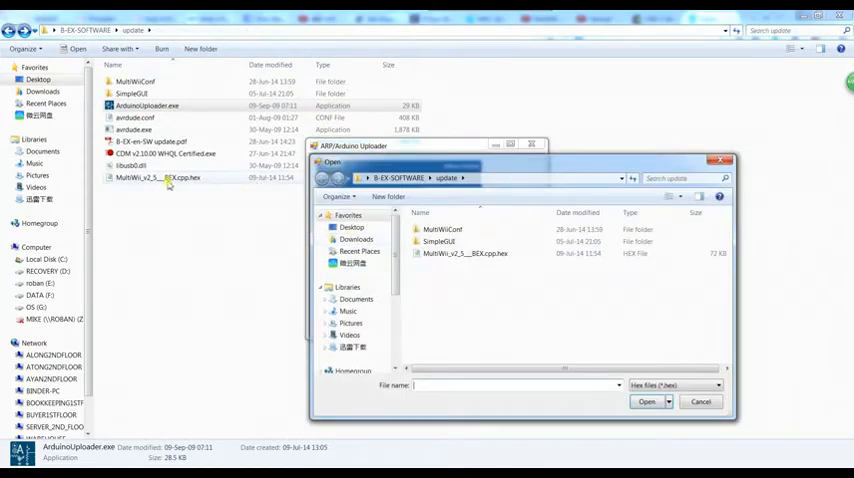
click(646, 400)
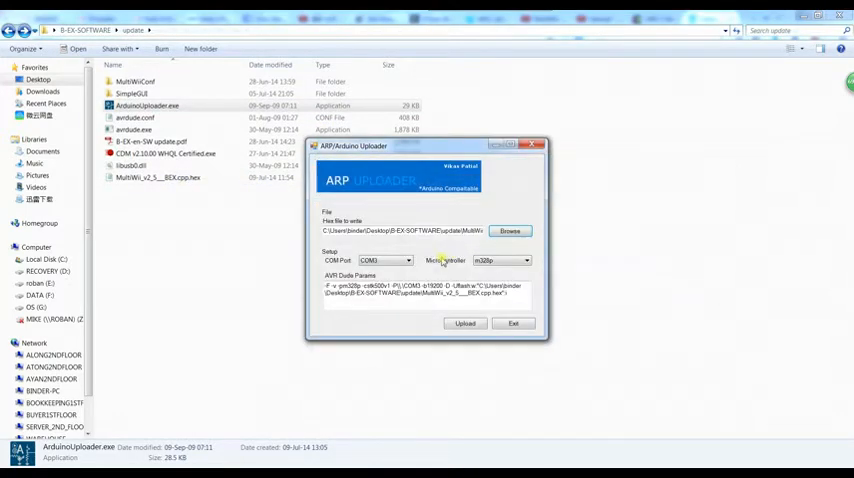
click(384, 260)
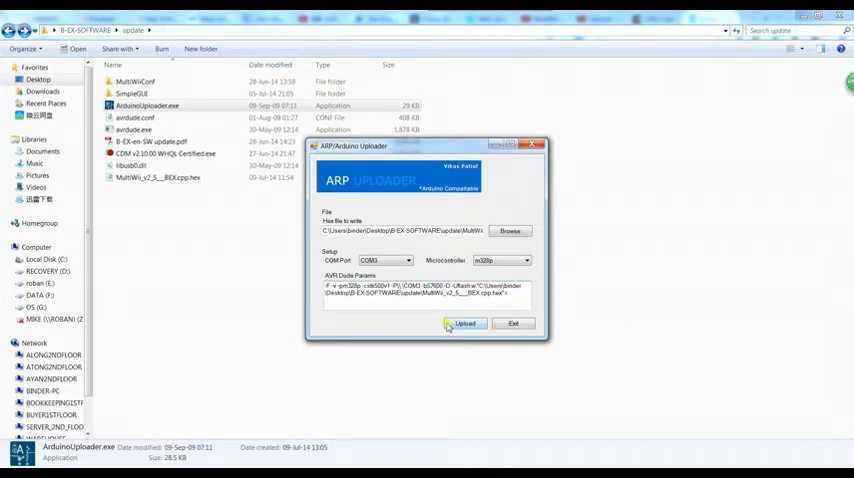
Flash the firmware to the board and quit the uploader, confirming Yes
click(466, 324)
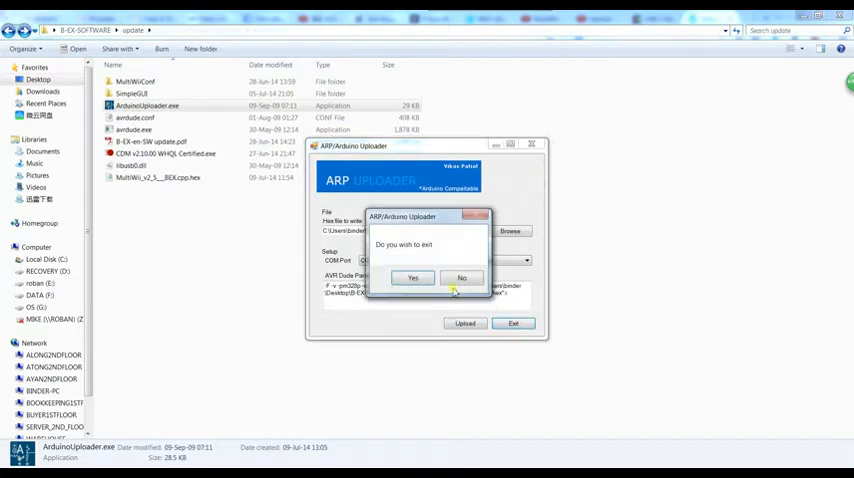
click(412, 276)
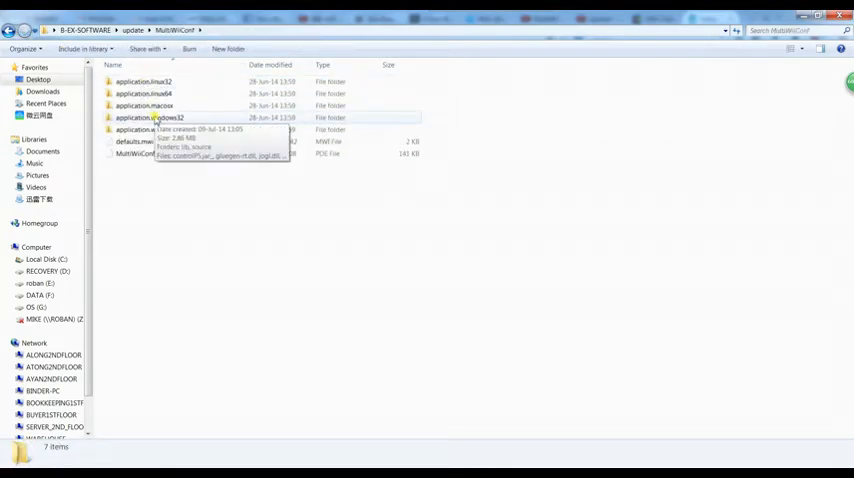
Start MultiWiiConf.exe from its application.windows32 folder
double_click(156, 118)
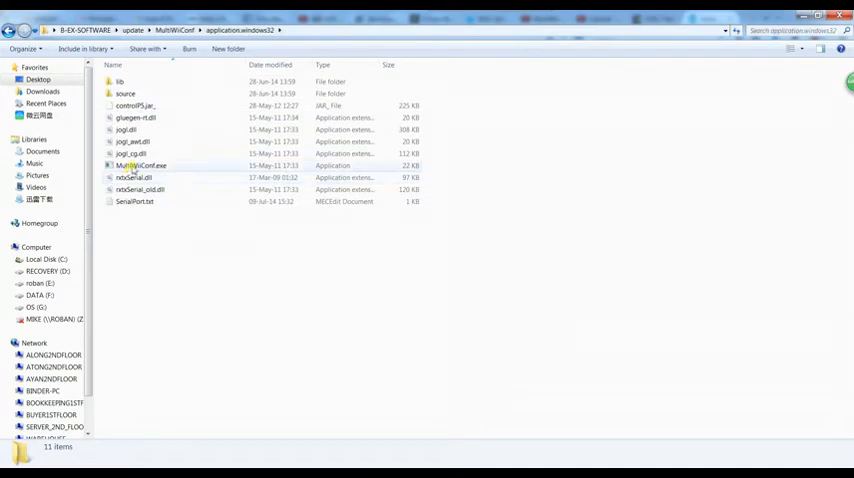
click(142, 164)
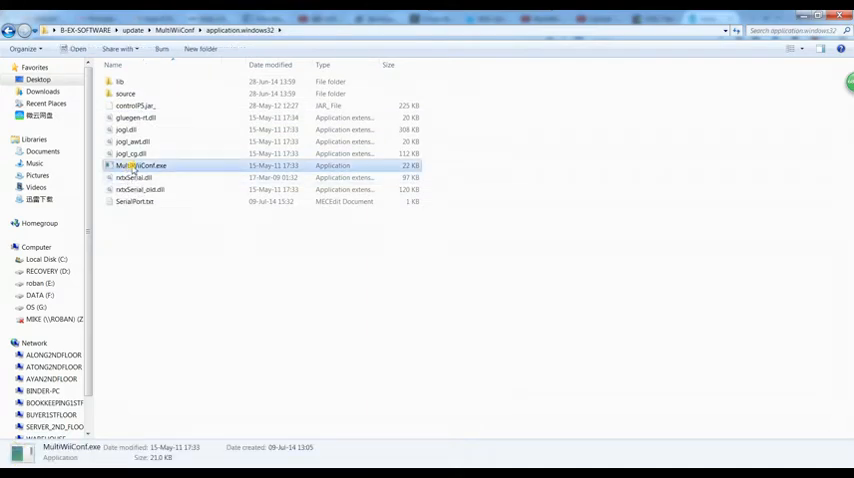
double_click(144, 164)
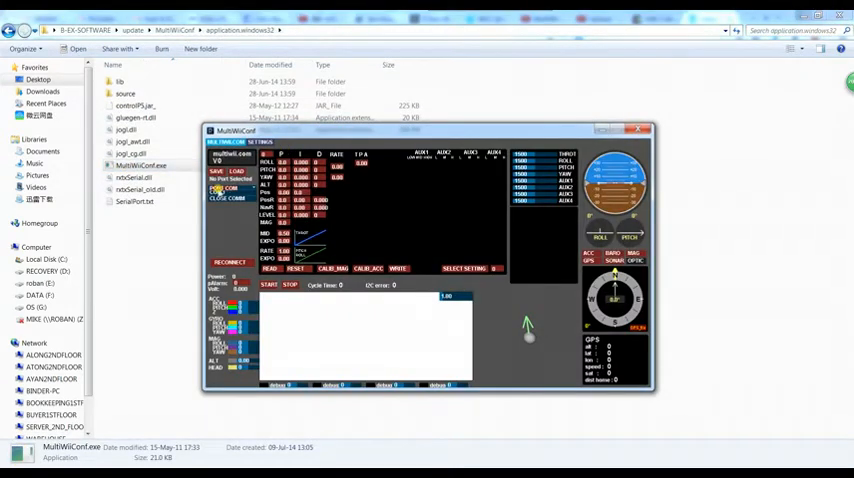